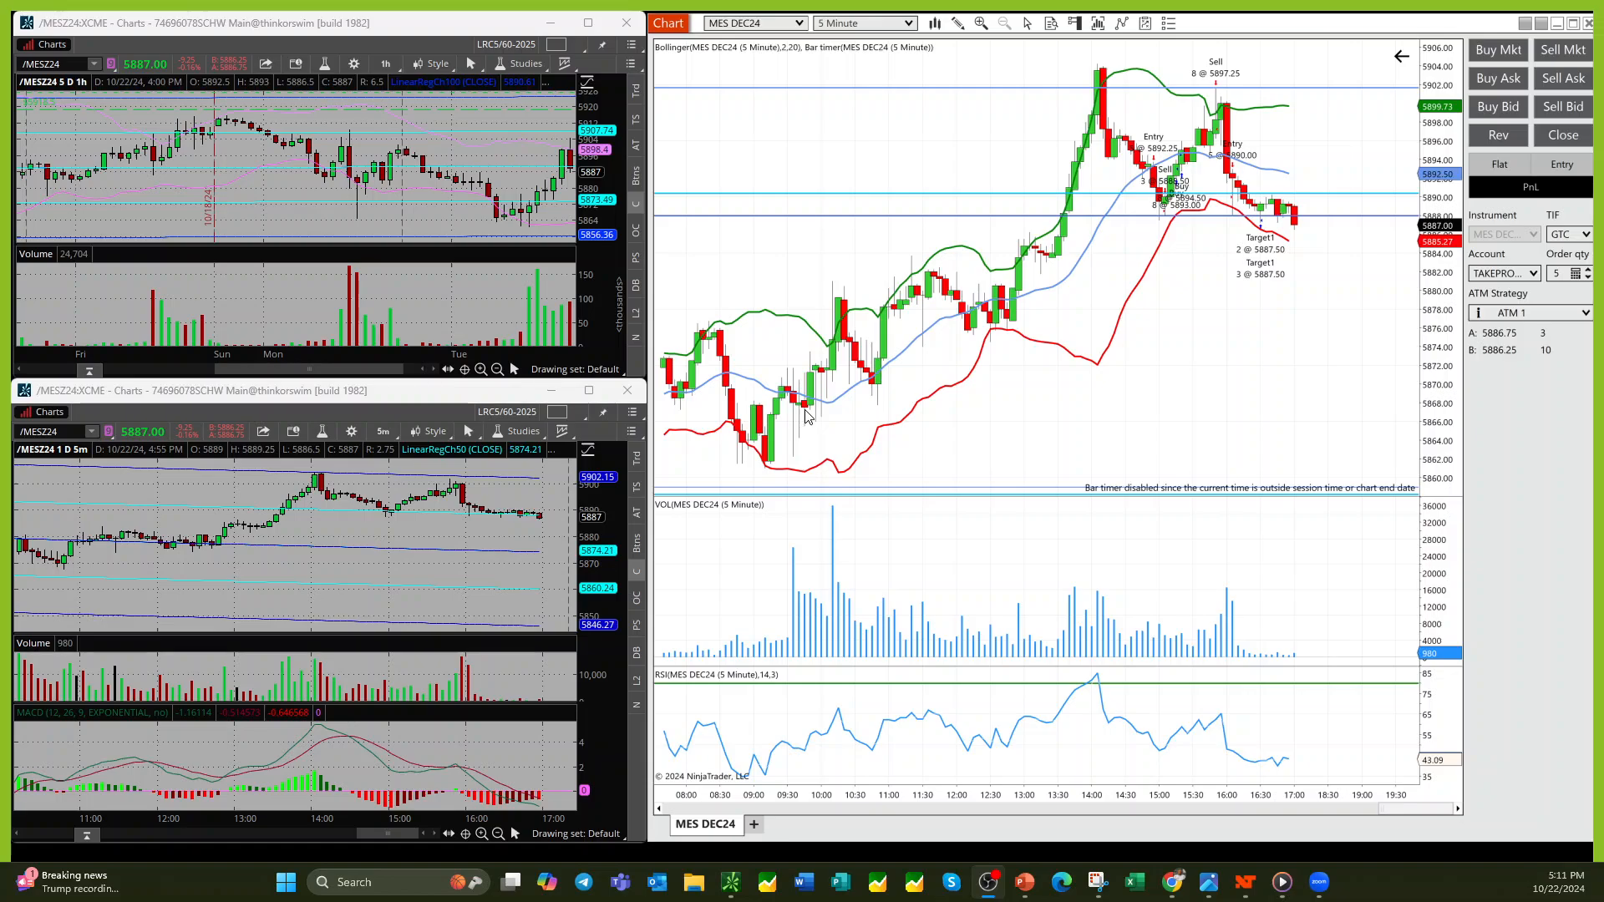
pyautogui.moveTo(939, 260)
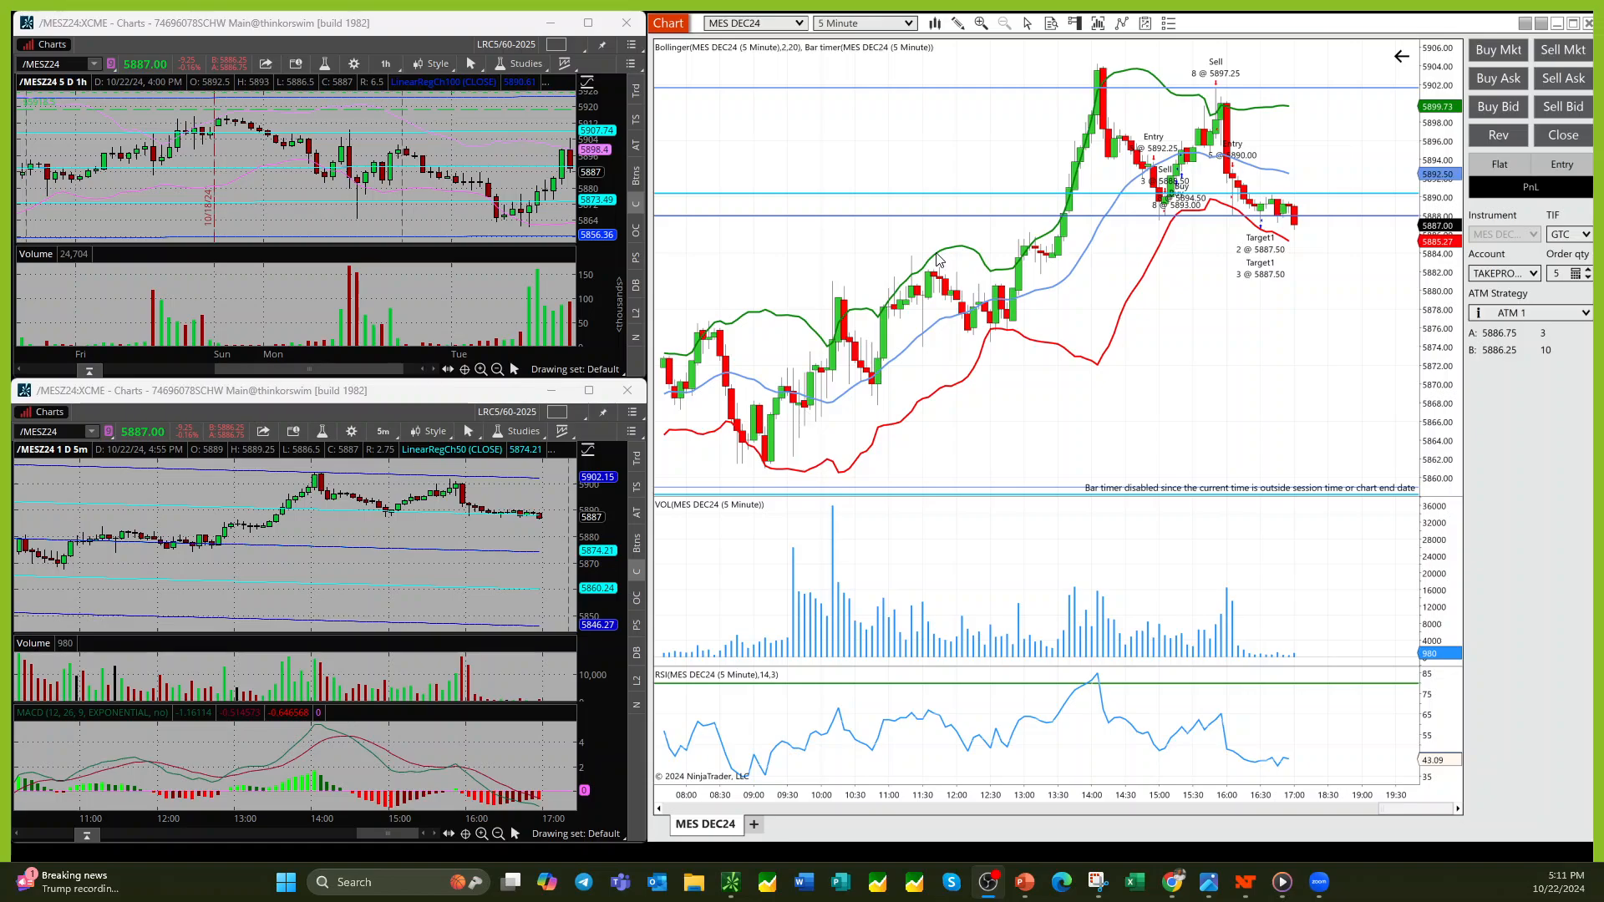